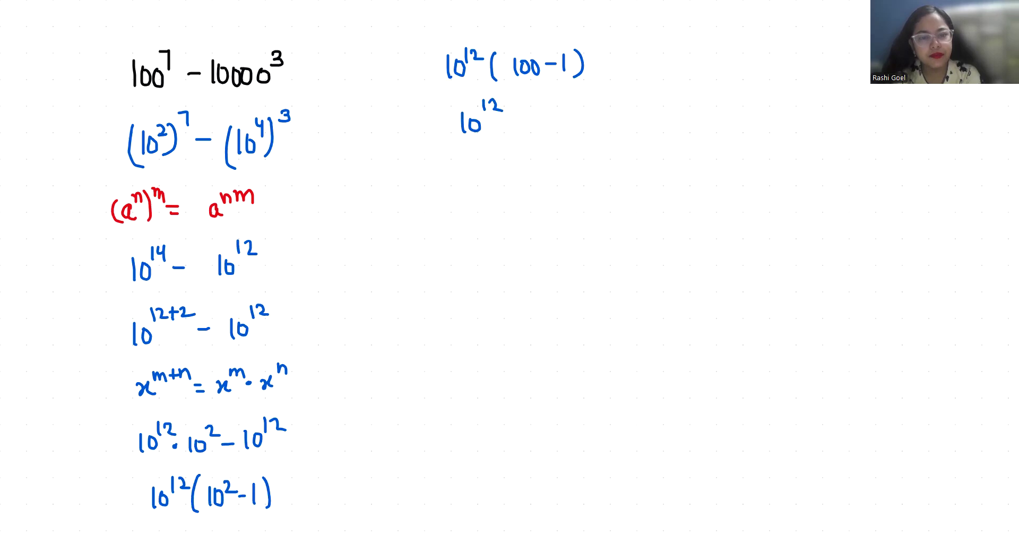
type(".99")
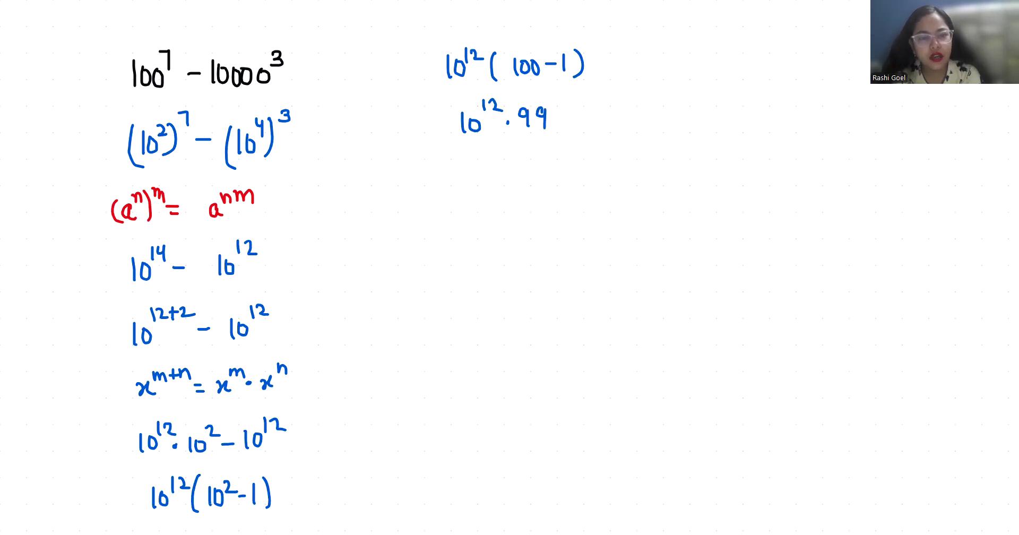